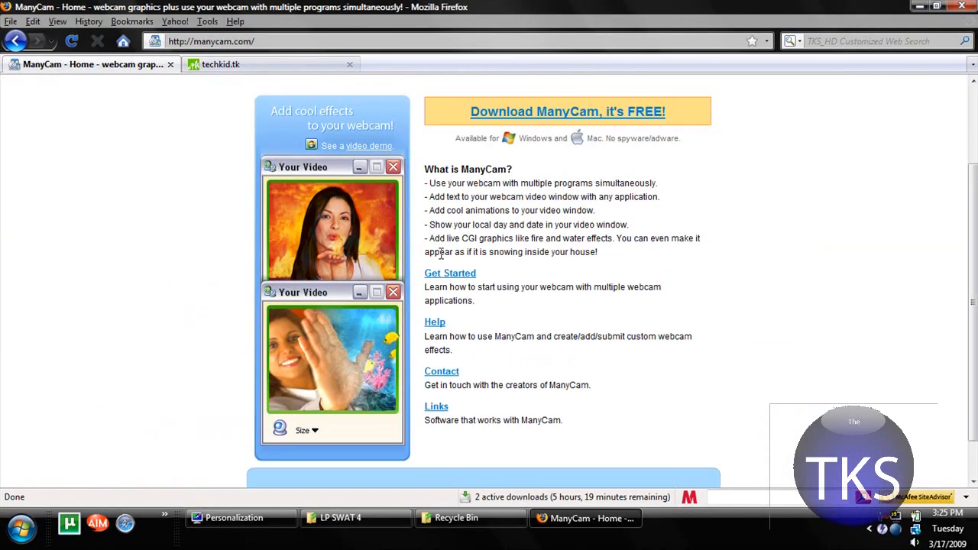
Step: Search the Vista Start menu for 'Many' and launch ManyCam
{"action": "scroll", "scroll_direction": "up", "scroll_amount": 3}
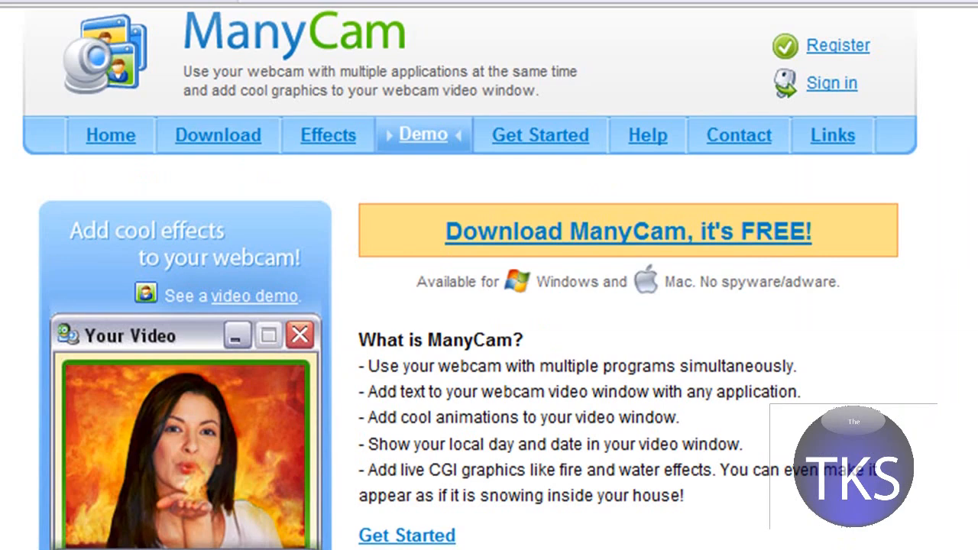
{"action": "mouse_move", "coordinate": [884, 429]}
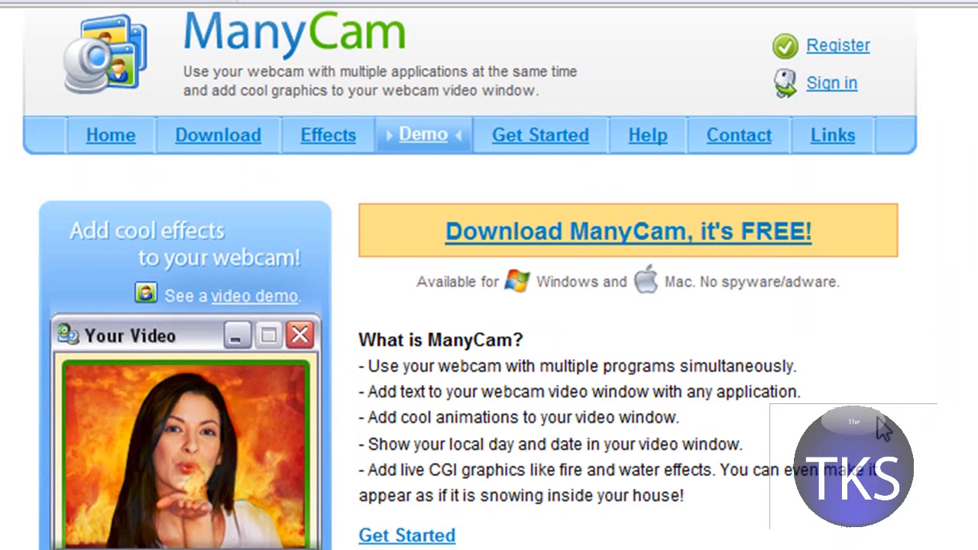
{"action": "scroll", "scroll_direction": "down", "scroll_amount": 3}
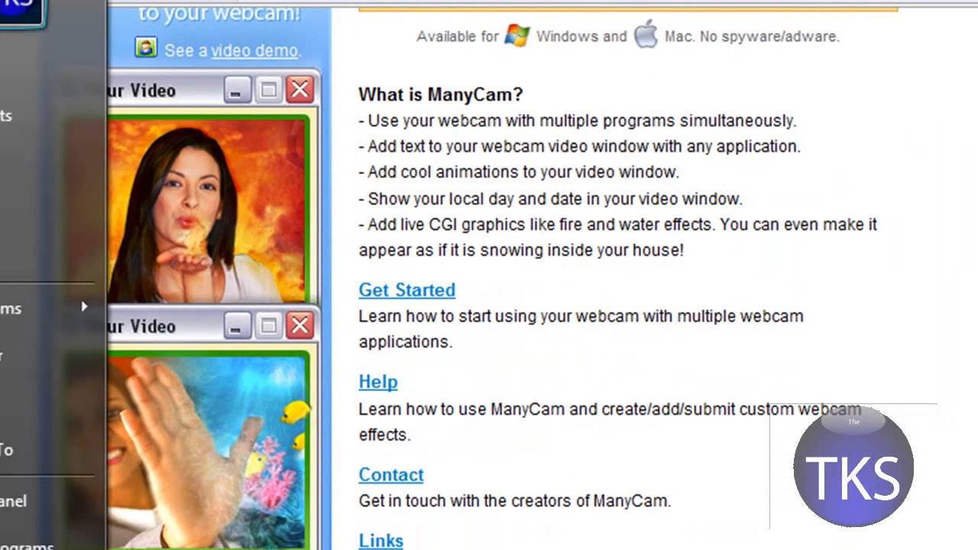
{"action": "type", "text": "Many"}
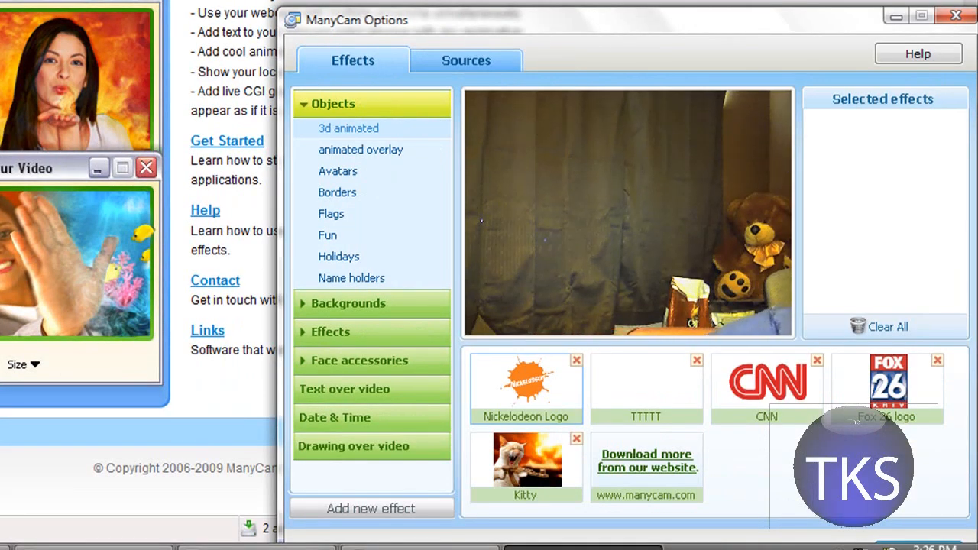
Step: Choose Desktop as ManyCam's video source under Sources
{"action": "left_click", "coordinate": [464, 59]}
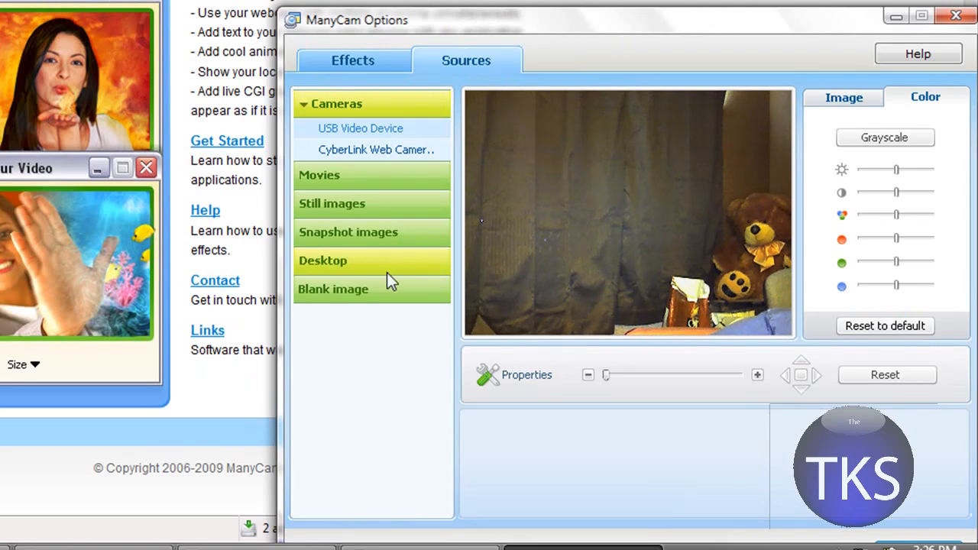
{"action": "left_click", "coordinate": [323, 260]}
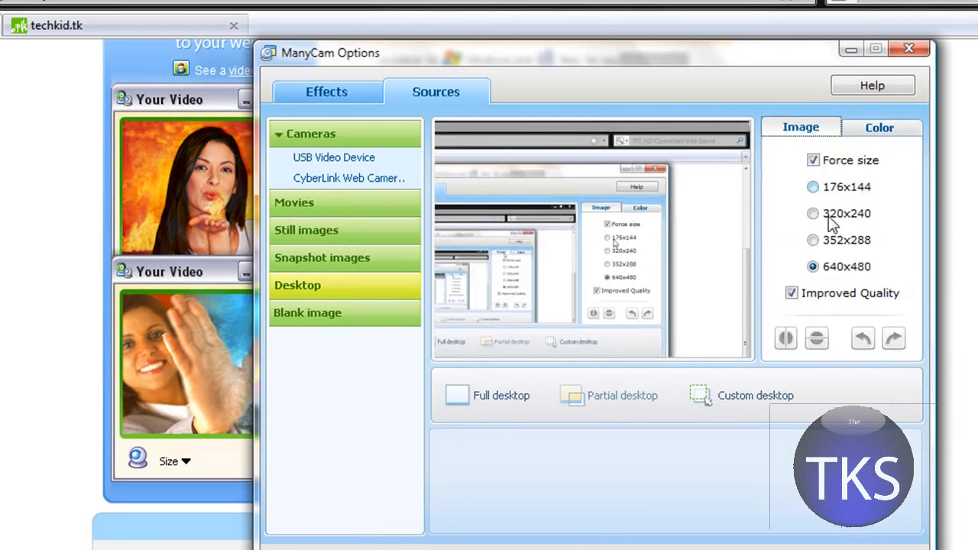
Step: Try the 320x240 Force size, return to 640x480 and go back to Effects
{"action": "left_click", "coordinate": [813, 214]}
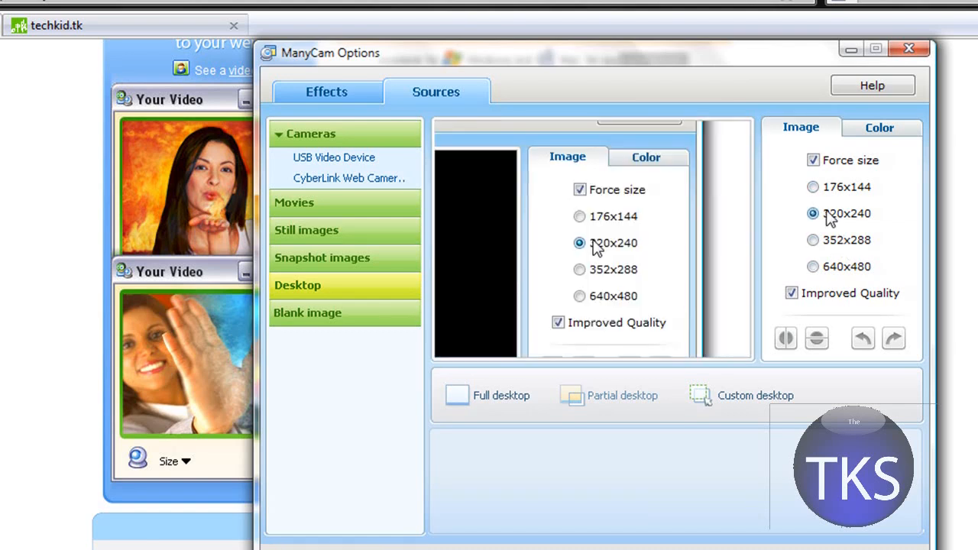
{"action": "left_click", "coordinate": [814, 266]}
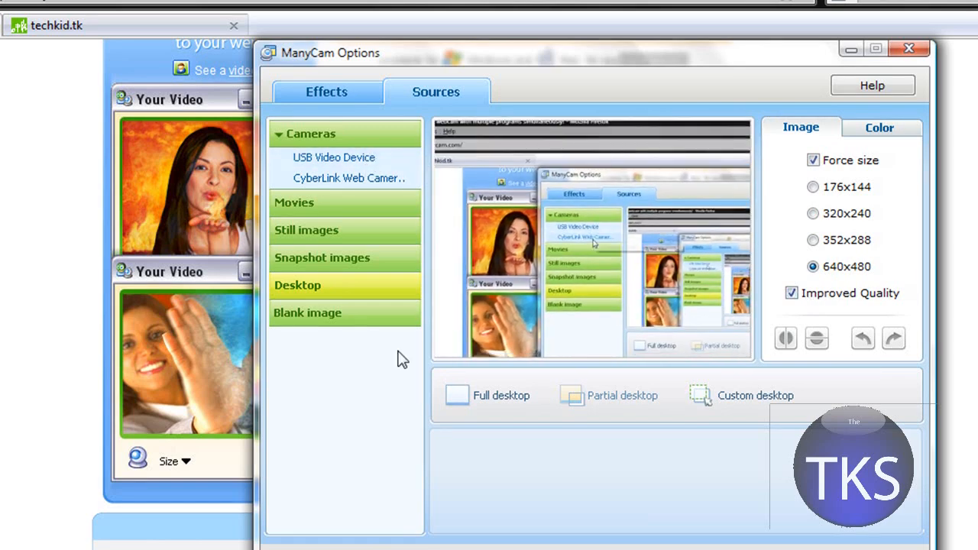
{"action": "left_click", "coordinate": [327, 92]}
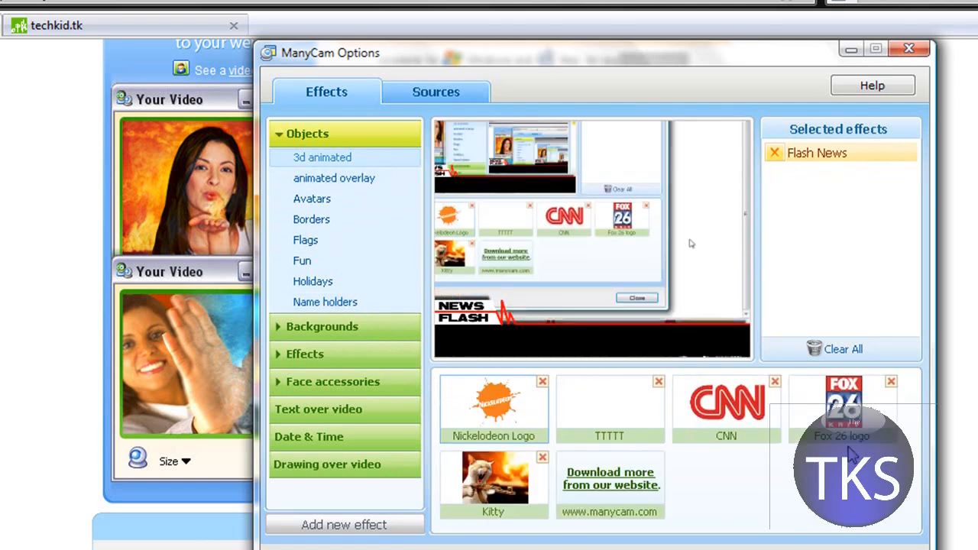
Step: Add the CNN logo from Objects to the selected effects
{"action": "left_click", "coordinate": [724, 403]}
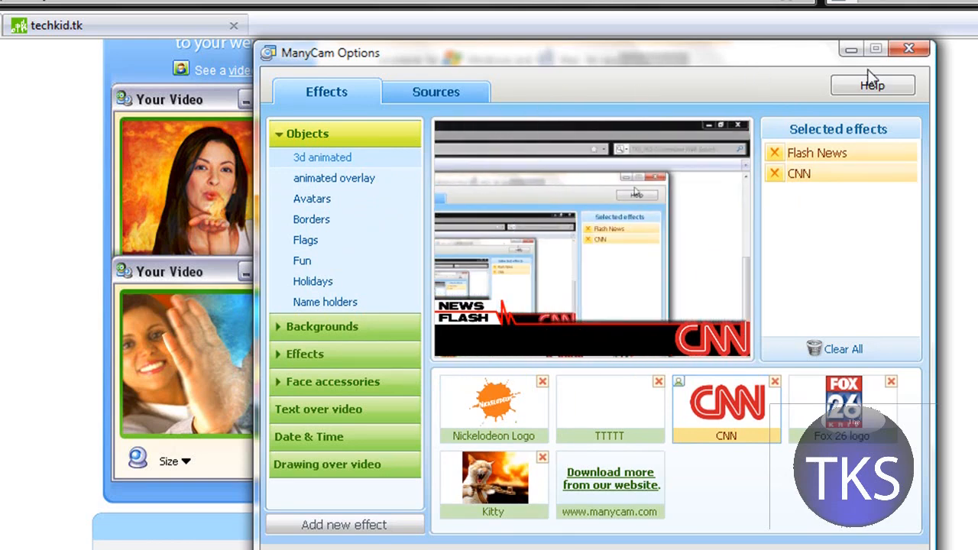
{"action": "mouse_move", "coordinate": [862, 87]}
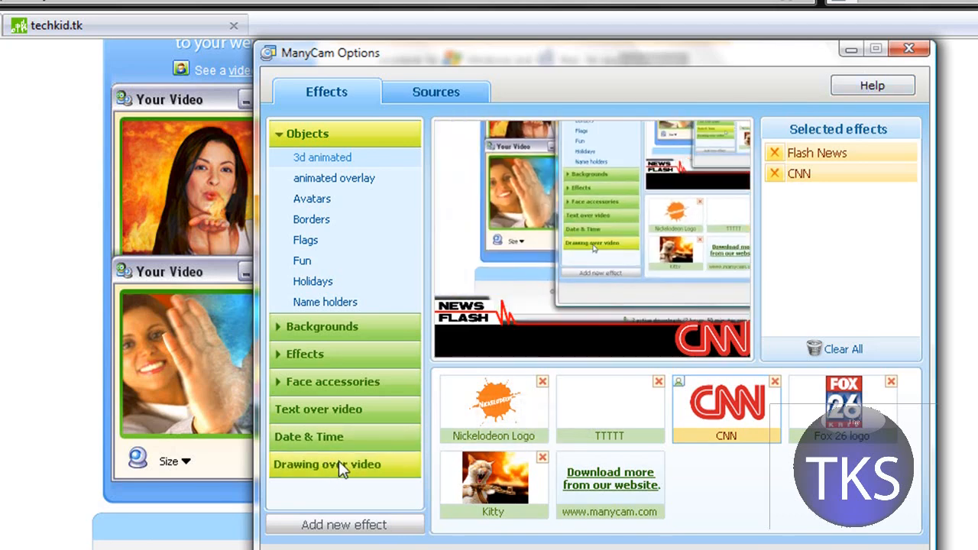
Step: Enable Text over video with the banner 'TKS Season 2 ManyCam video'
{"action": "left_click", "coordinate": [318, 410]}
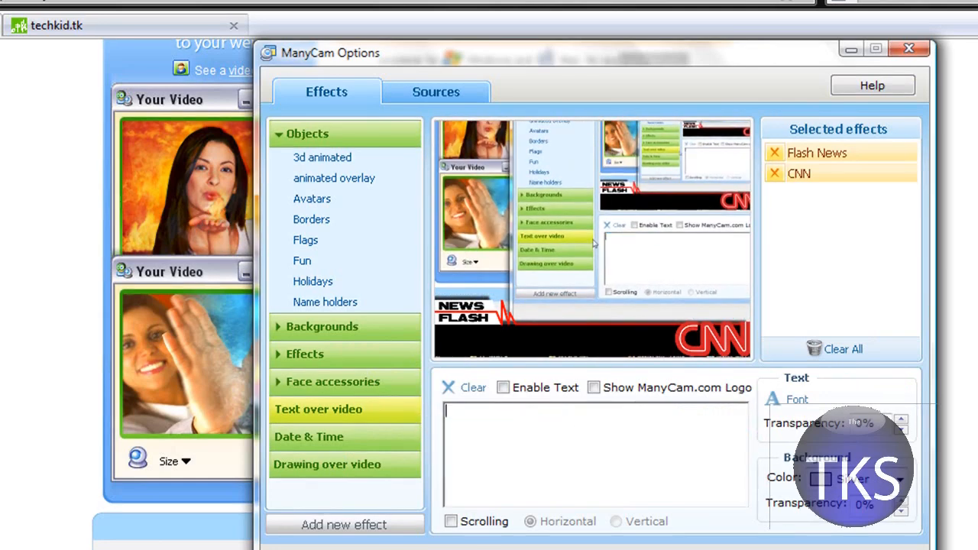
{"action": "type", "text": "TKS Season"}
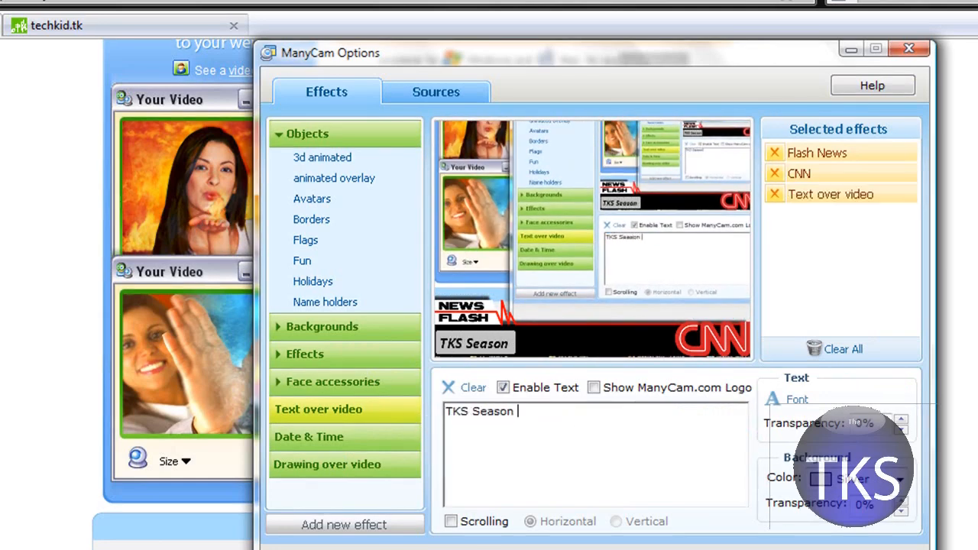
{"action": "type", "text": "2"}
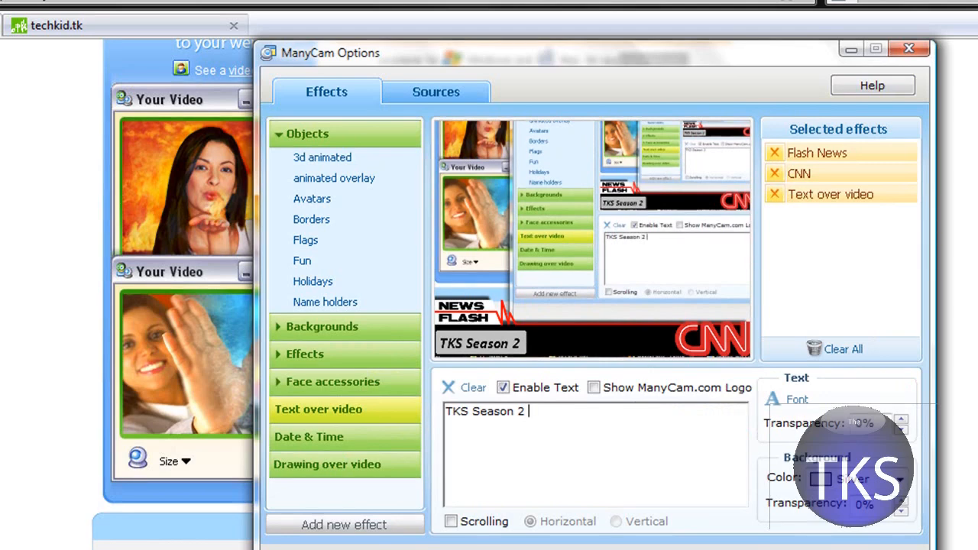
{"action": "type", "text": "Ma"}
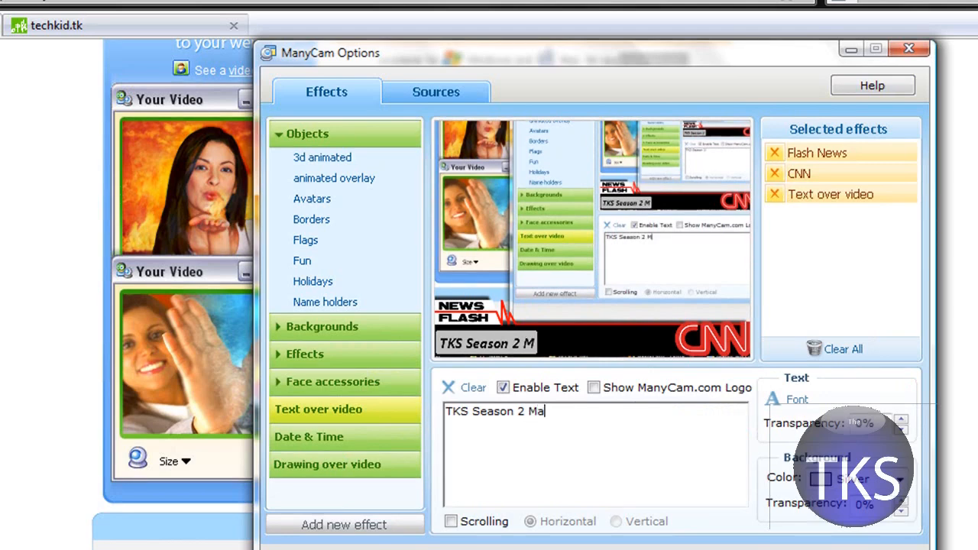
{"action": "type", "text": "nyCam video"}
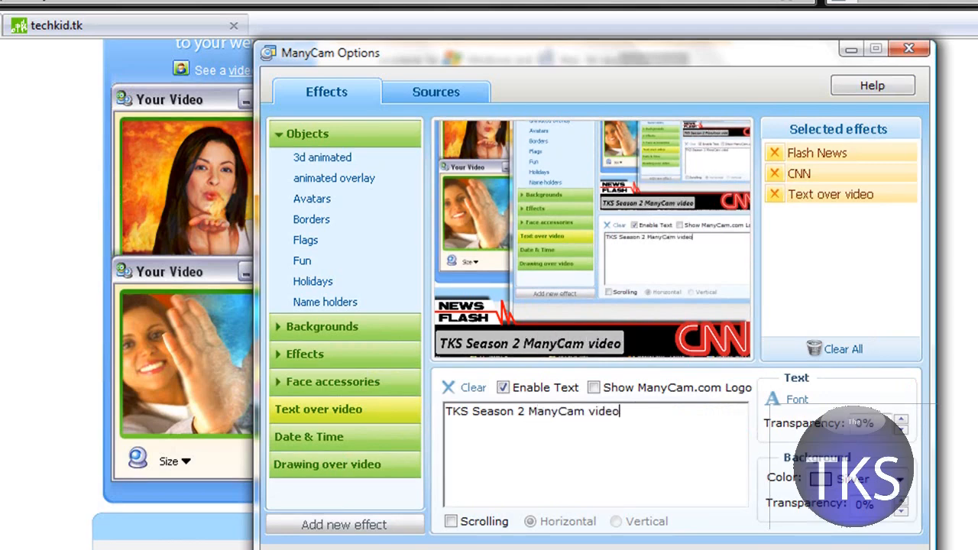
Step: Adjust the banner's text transparency and raise its background transparency
{"action": "left_click", "coordinate": [902, 419]}
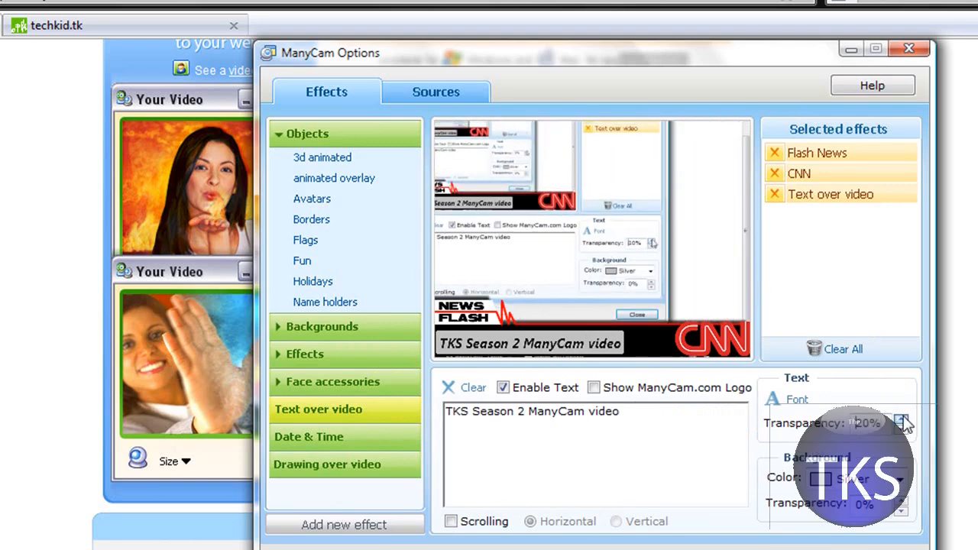
{"action": "left_click", "coordinate": [902, 428]}
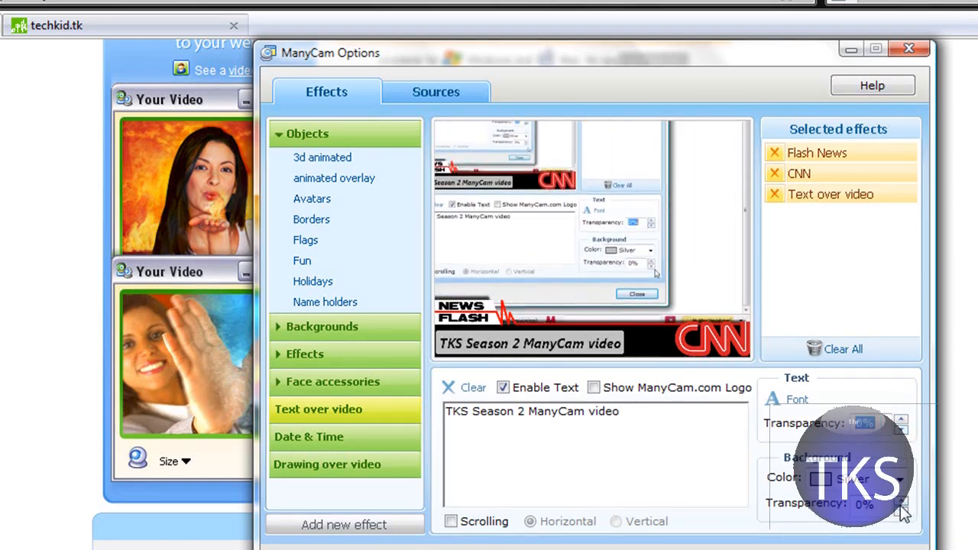
{"action": "left_click", "coordinate": [905, 504]}
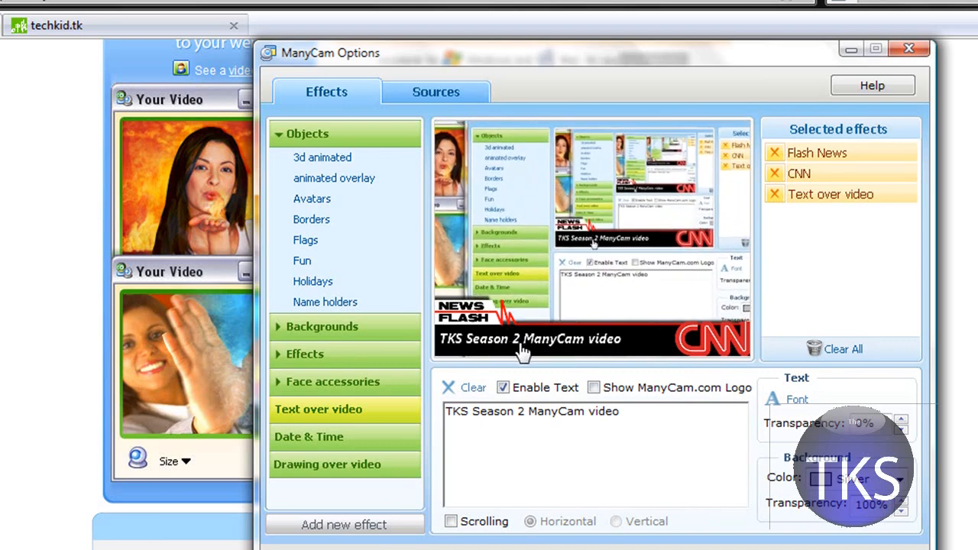
Step: Apply the Ghost then Sepia colour filters, then remove all applied effects
{"action": "left_click", "coordinate": [306, 354]}
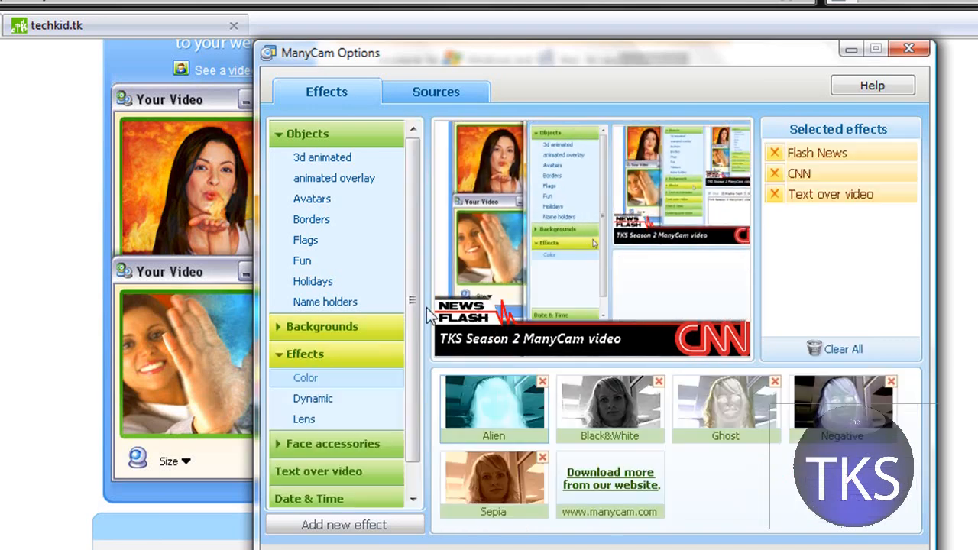
{"action": "left_click", "coordinate": [493, 401]}
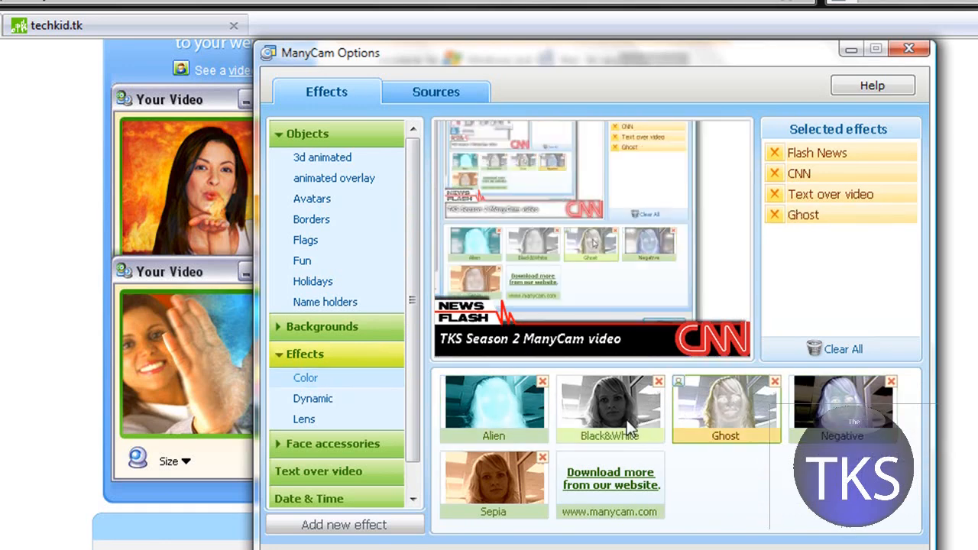
{"action": "left_click", "coordinate": [492, 486]}
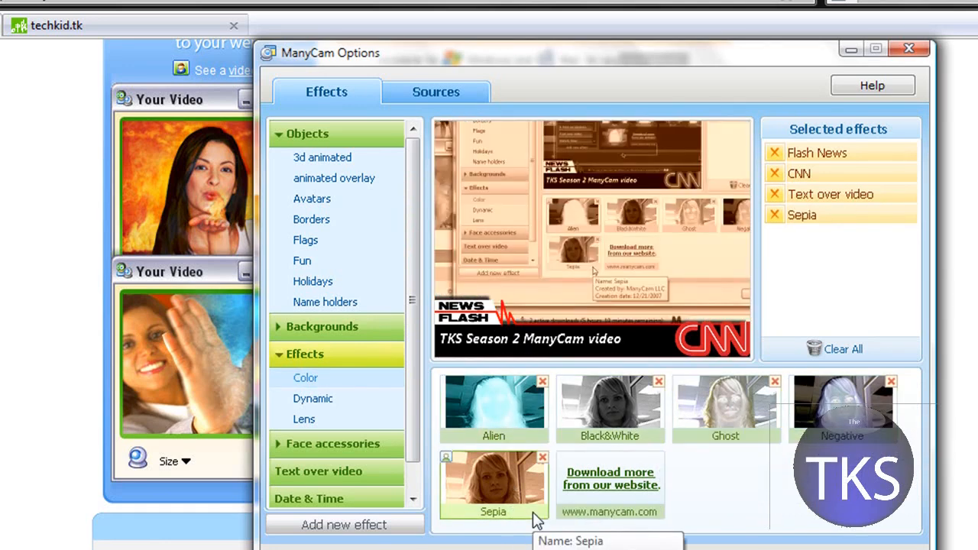
{"action": "left_click", "coordinate": [494, 405]}
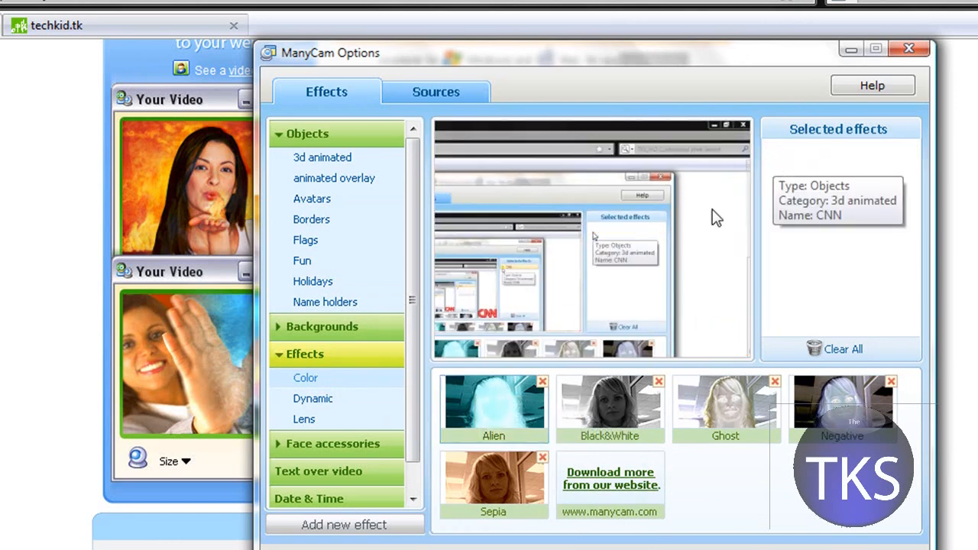
Step: In Dynamic effects apply Fire, swap it for Flame, then the next effect
{"action": "left_click", "coordinate": [314, 398]}
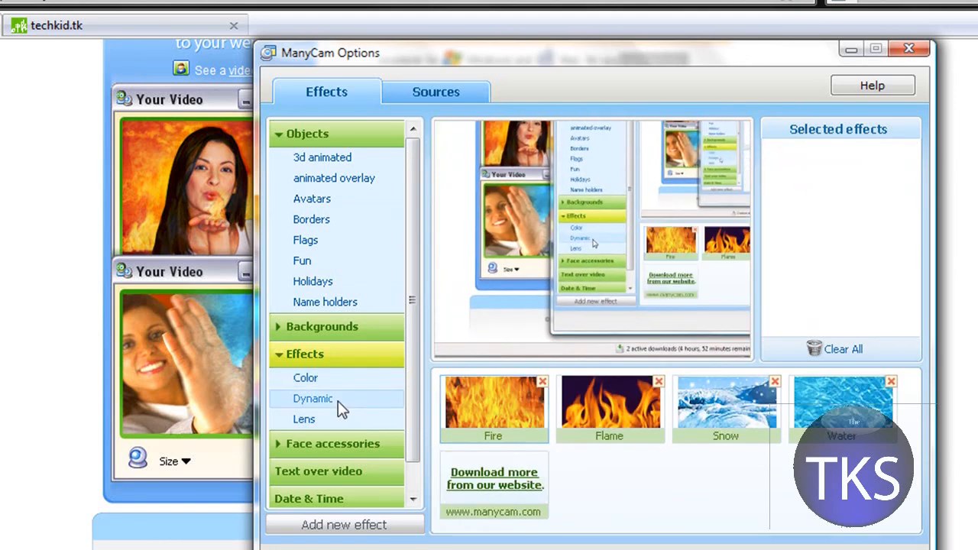
{"action": "left_click", "coordinate": [492, 410]}
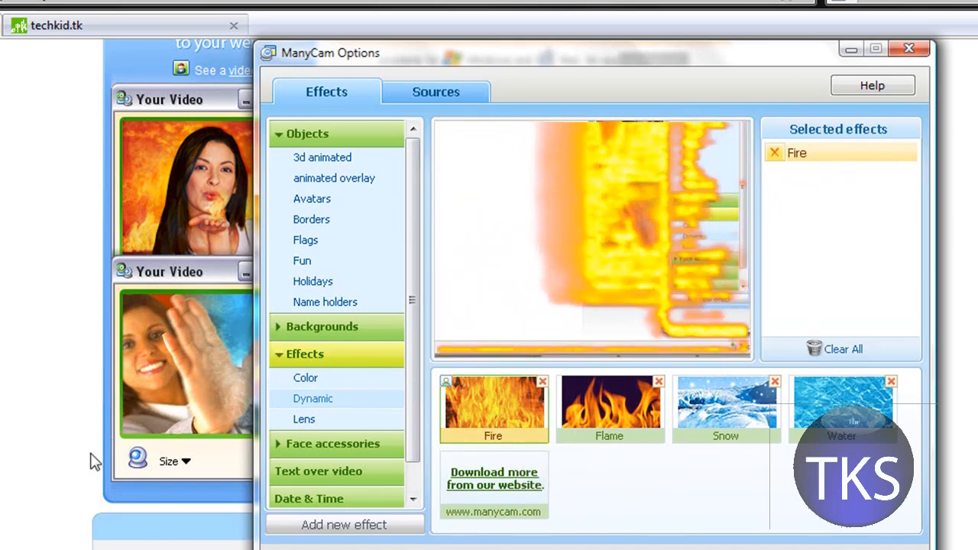
{"action": "left_click", "coordinate": [609, 409]}
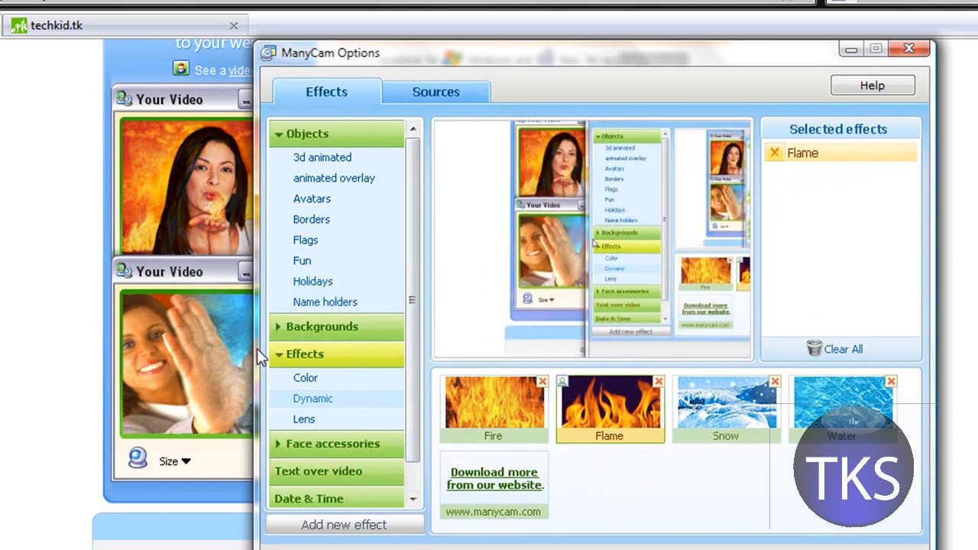
{"action": "left_click", "coordinate": [724, 409]}
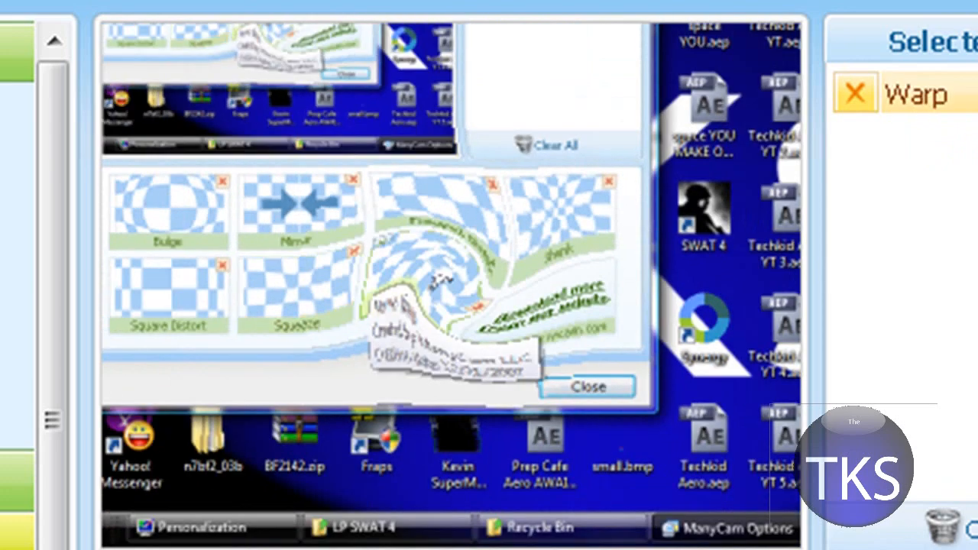
Step: Select the Lens category to apply the Warp distortion
{"action": "left_click", "coordinate": [168, 297]}
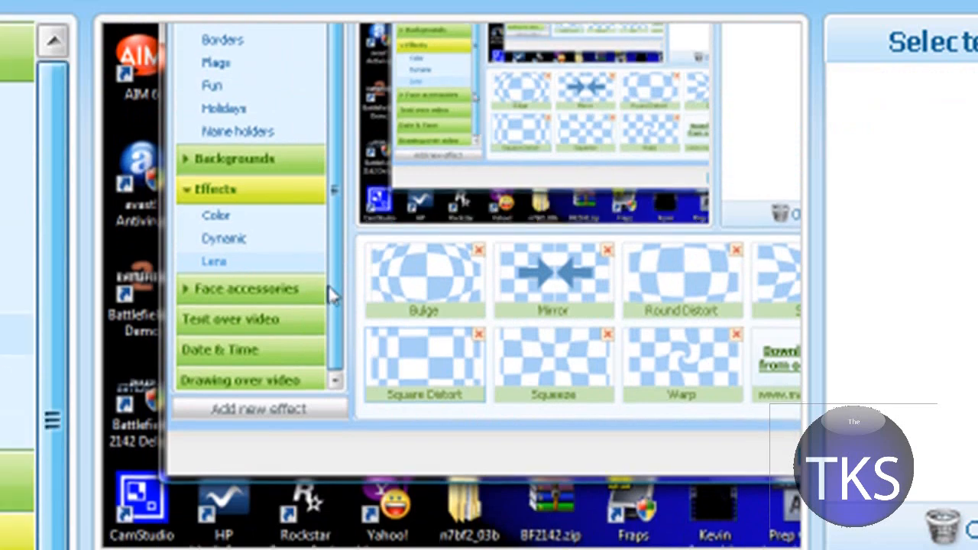
Step: Switch to the effect category containing Water Cascades
{"action": "left_click", "coordinate": [232, 157]}
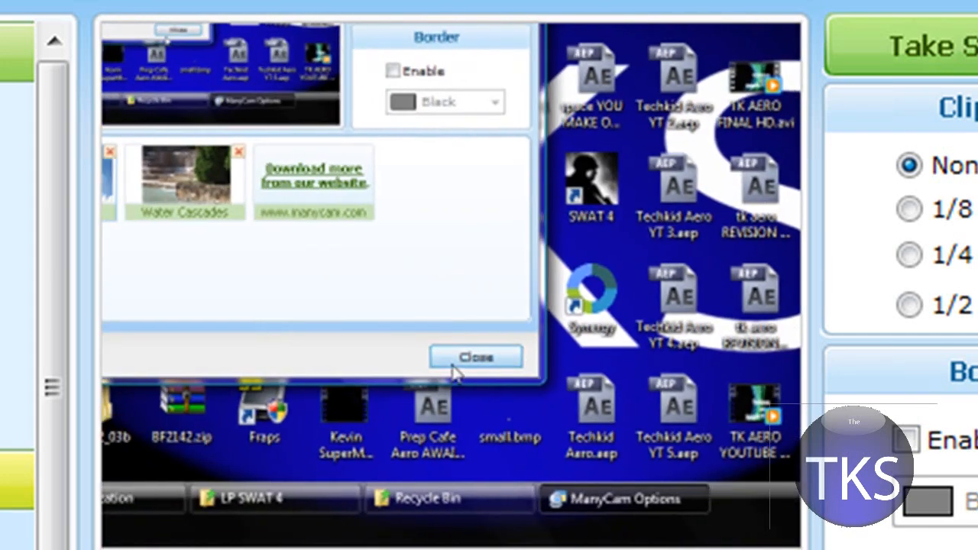
Step: Close ManyCam options and open the Effects download page on manycam.com
{"action": "left_click", "coordinate": [476, 358]}
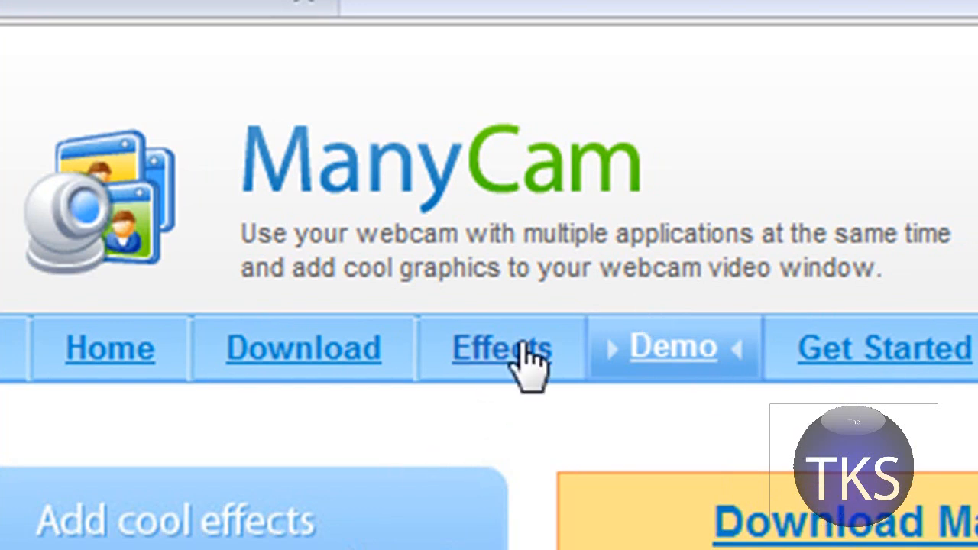
{"action": "left_click", "coordinate": [501, 349]}
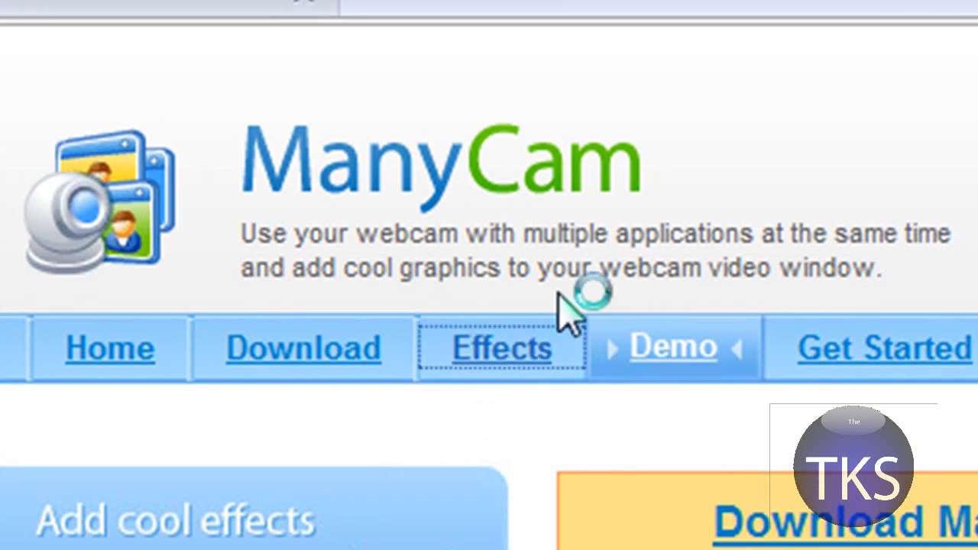
{"action": "left_click", "coordinate": [502, 349]}
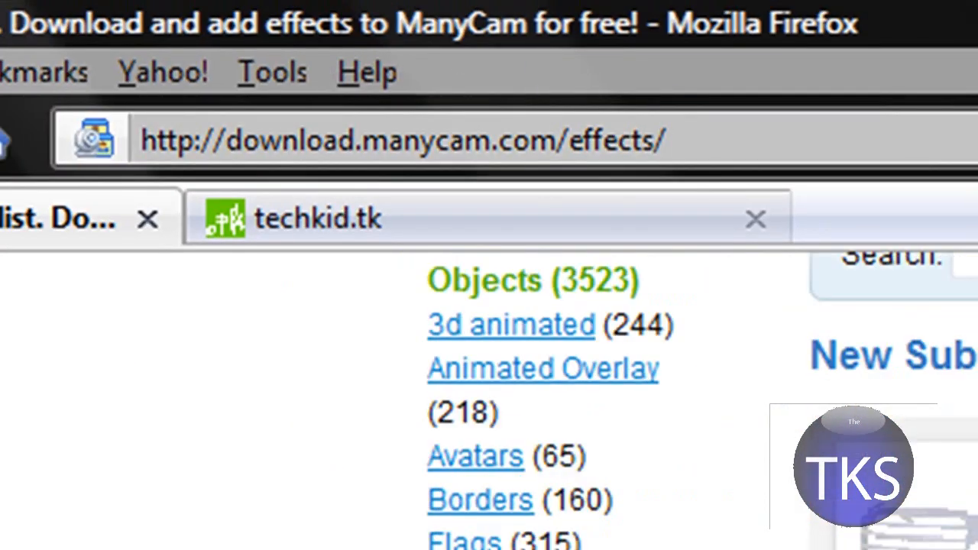
Step: Browse the site's Backgrounds > Dynamic effects list (Driving, fish tank, Fireplace, Blue Screen)
{"action": "scroll", "scroll_direction": "down", "scroll_amount": 3}
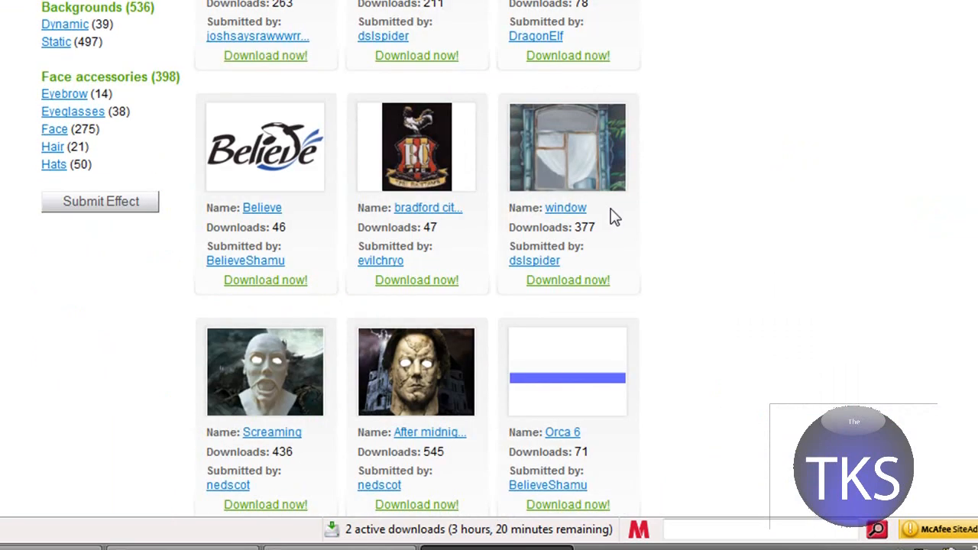
{"action": "scroll", "scroll_direction": "down", "scroll_amount": 3}
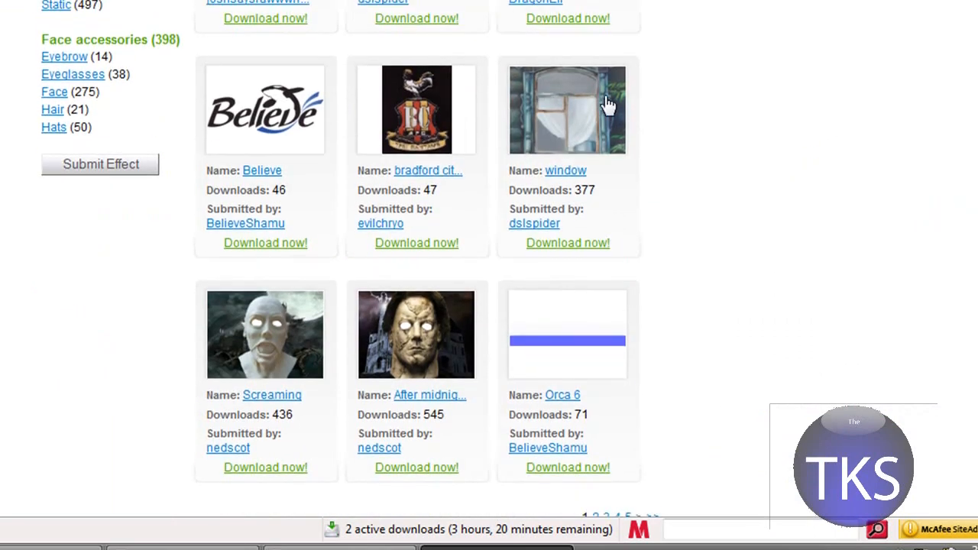
{"action": "scroll", "scroll_direction": "up", "scroll_amount": 3}
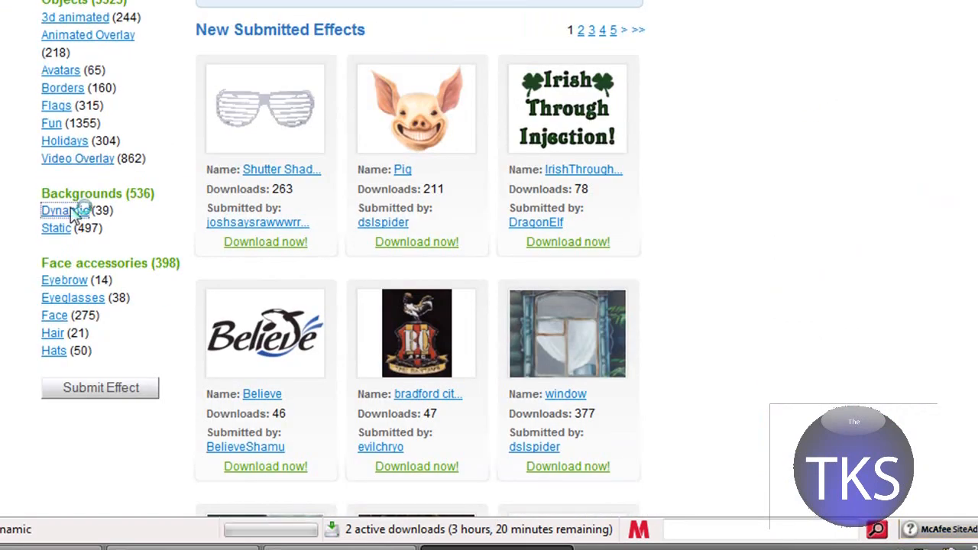
{"action": "left_click", "coordinate": [64, 211]}
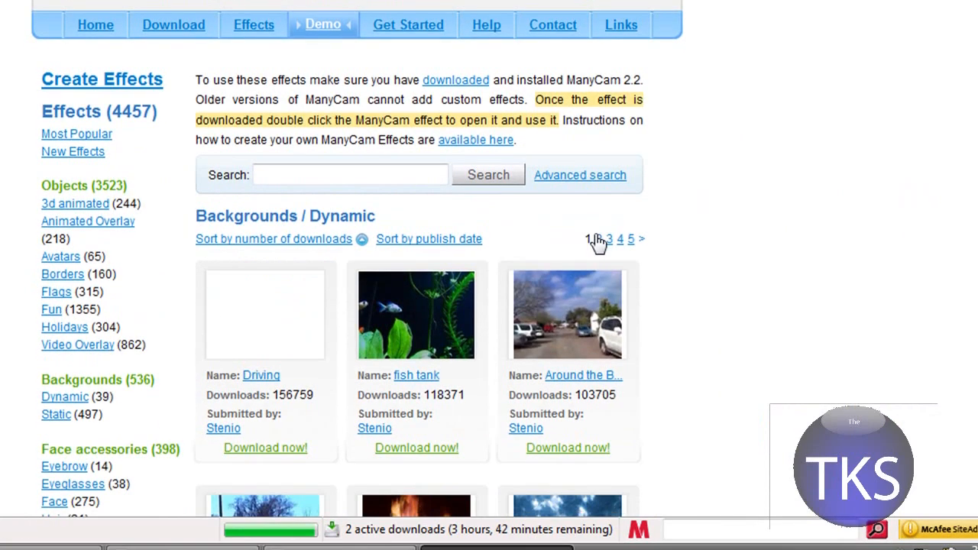
{"action": "scroll", "scroll_direction": "down", "scroll_amount": 3}
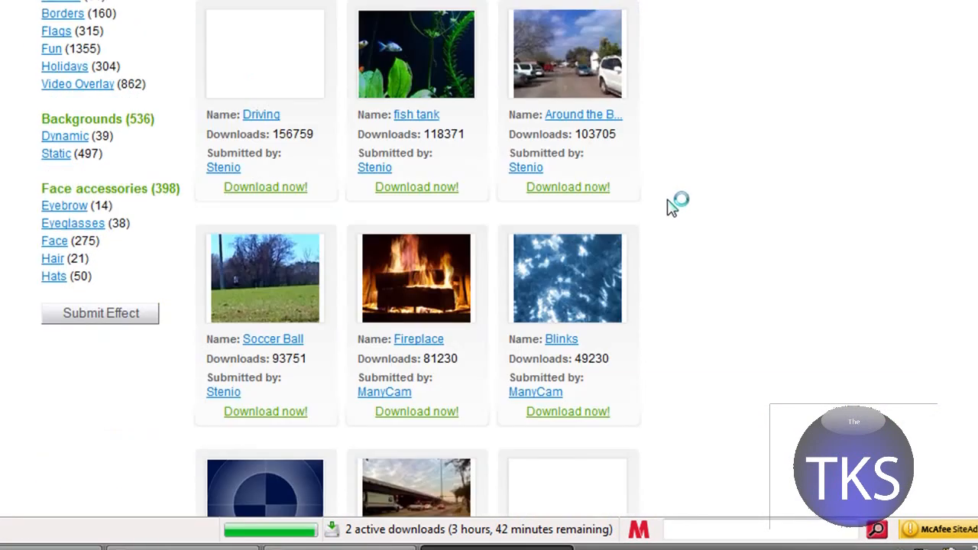
{"action": "scroll", "scroll_direction": "down", "scroll_amount": 3}
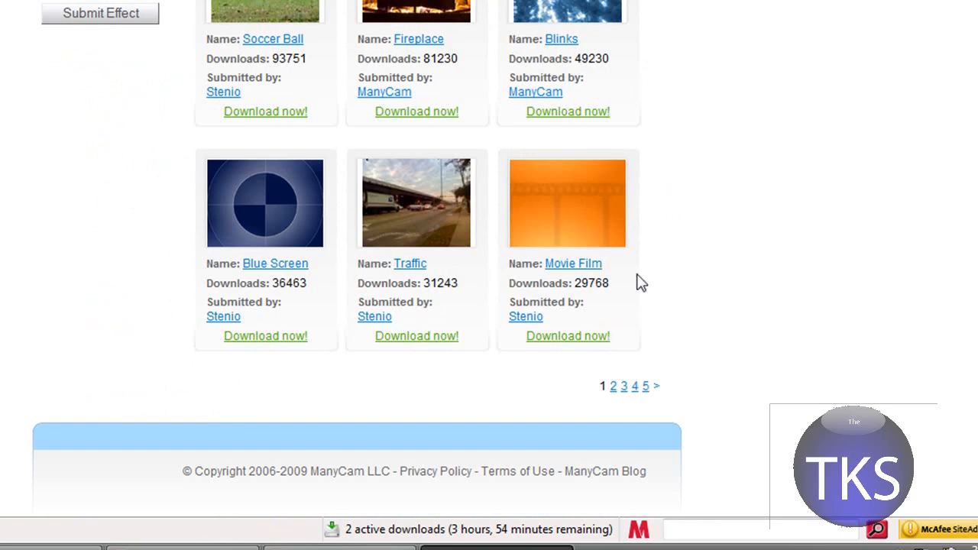
{"action": "scroll", "scroll_direction": "up", "scroll_amount": 3}
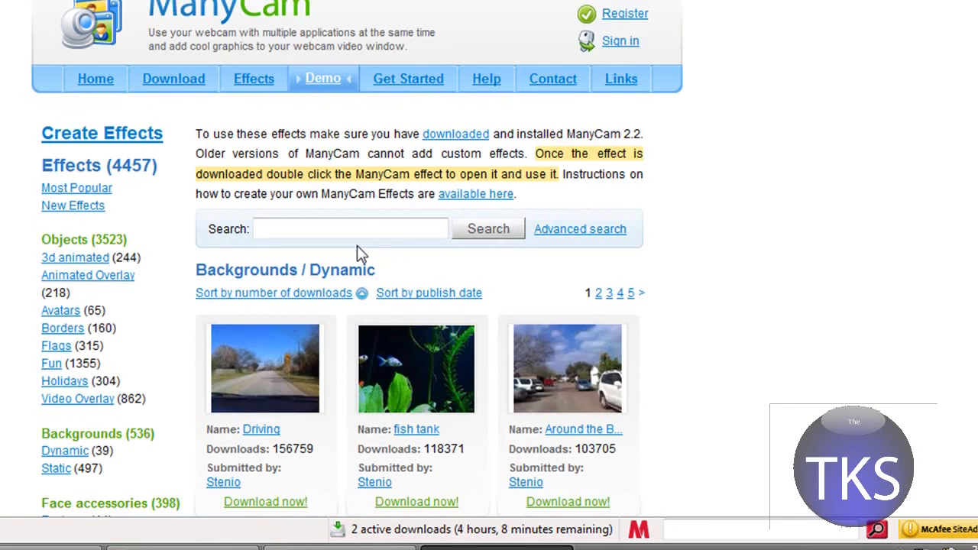
{"action": "scroll", "scroll_direction": "down", "scroll_amount": 3}
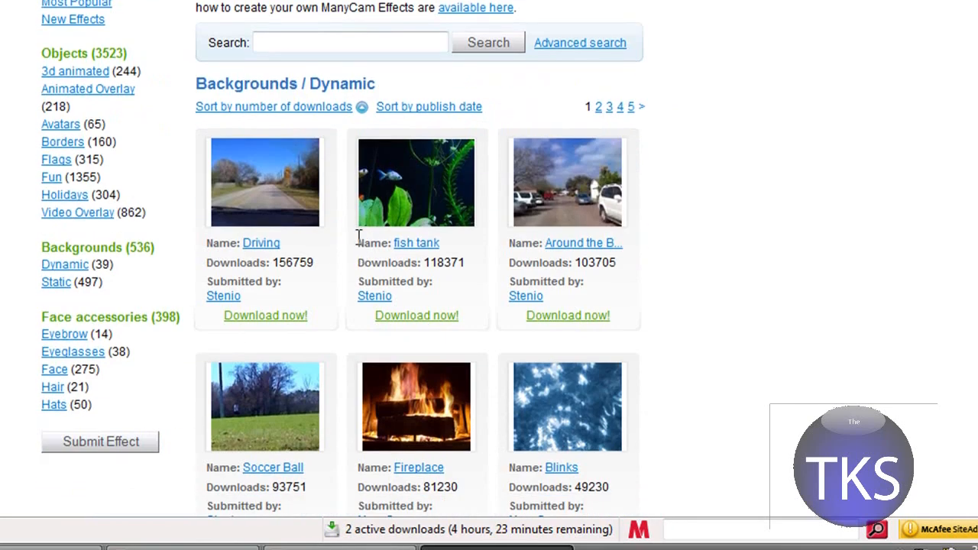
{"action": "mouse_move", "coordinate": [324, 259]}
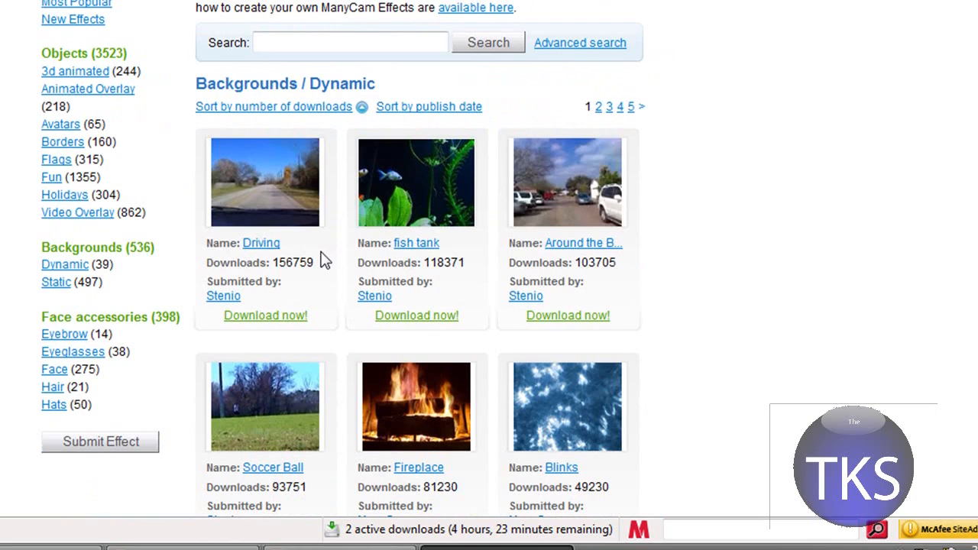
{"action": "mouse_move", "coordinate": [355, 231]}
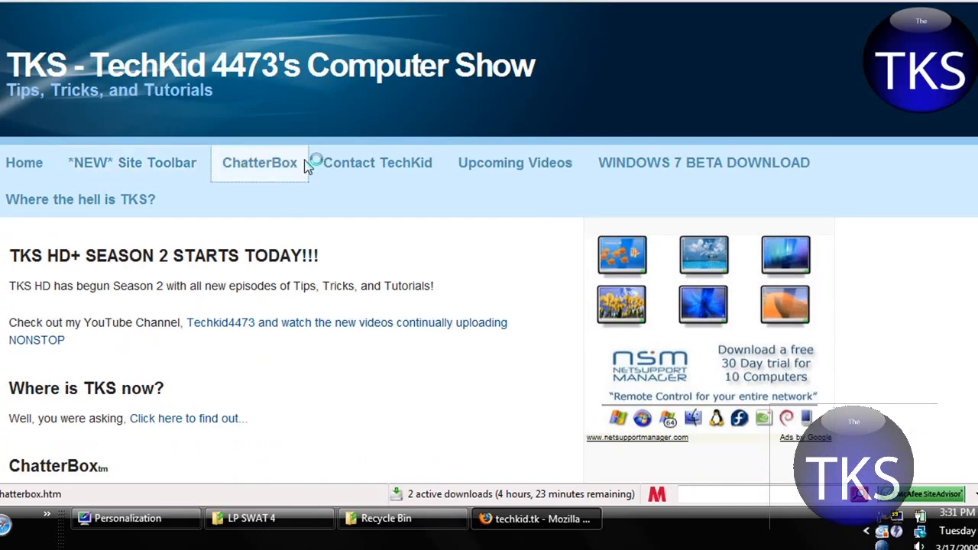
Step: Visit the ChatterBox chat page, then the Contact TechKid page with its Name, E-Mail and Message form
{"action": "left_click", "coordinate": [260, 162]}
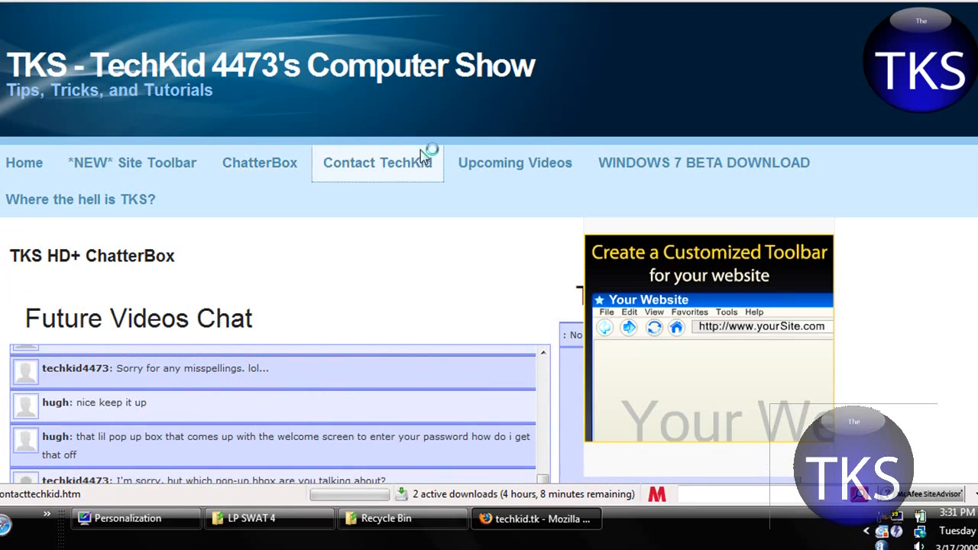
{"action": "left_click", "coordinate": [378, 162]}
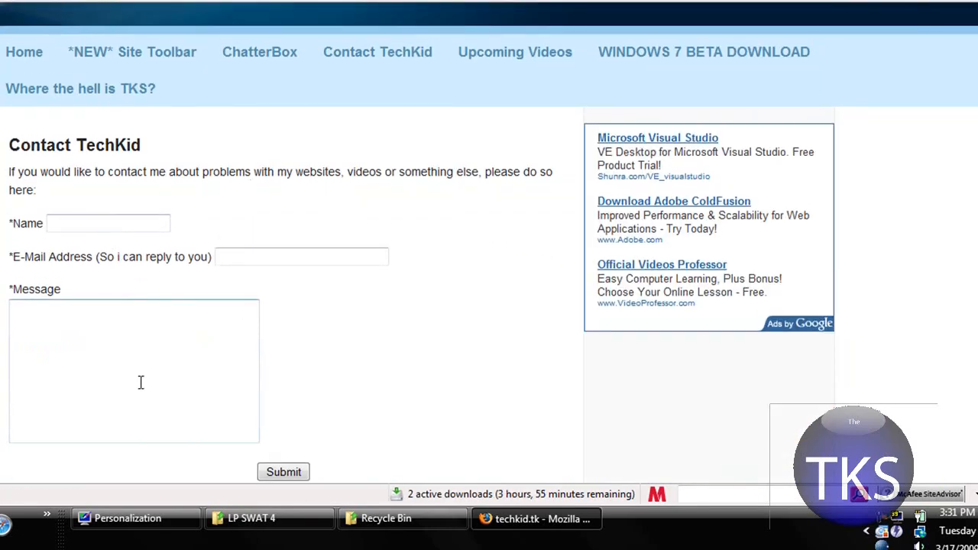
{"action": "mouse_move", "coordinate": [462, 119]}
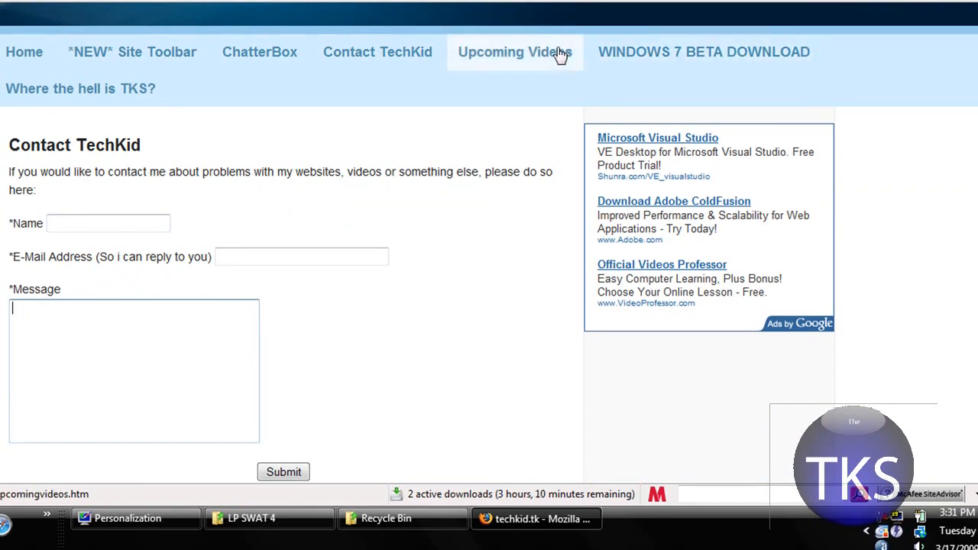
{"action": "mouse_move", "coordinate": [537, 122]}
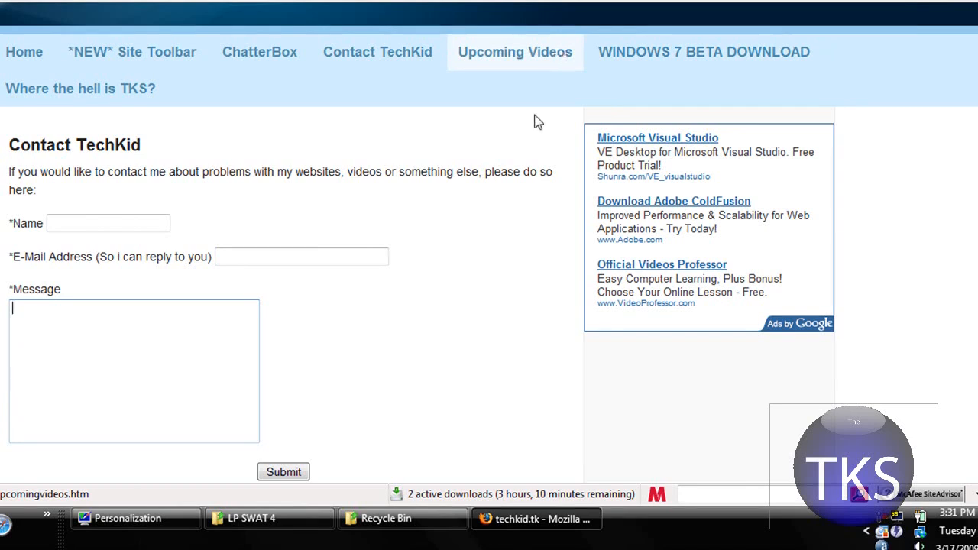
{"action": "scroll", "scroll_direction": "up", "scroll_amount": 3}
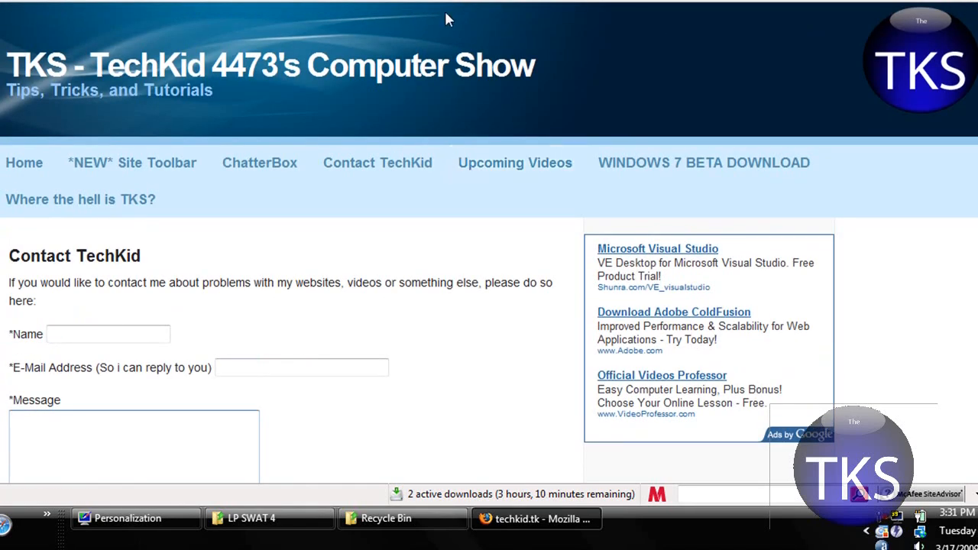
{"action": "mouse_move", "coordinate": [568, 24]}
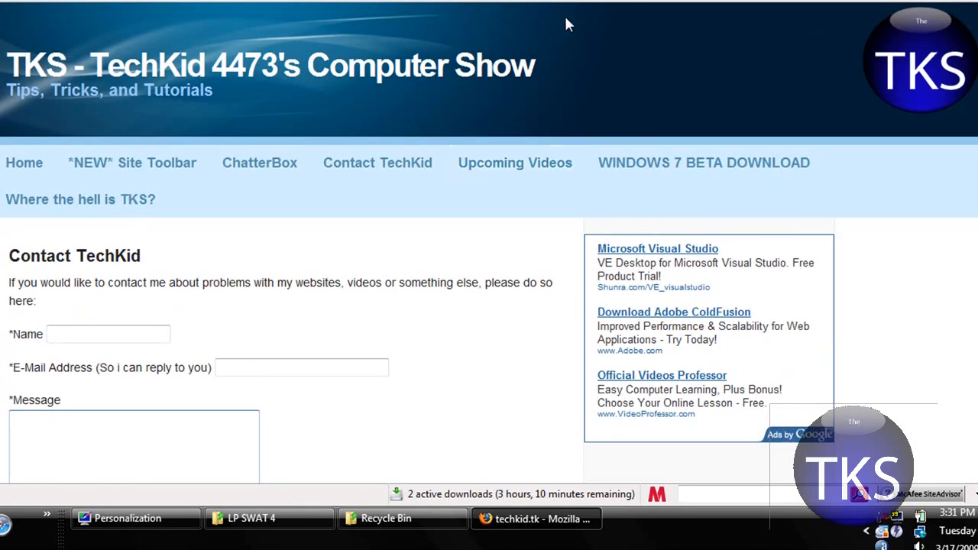